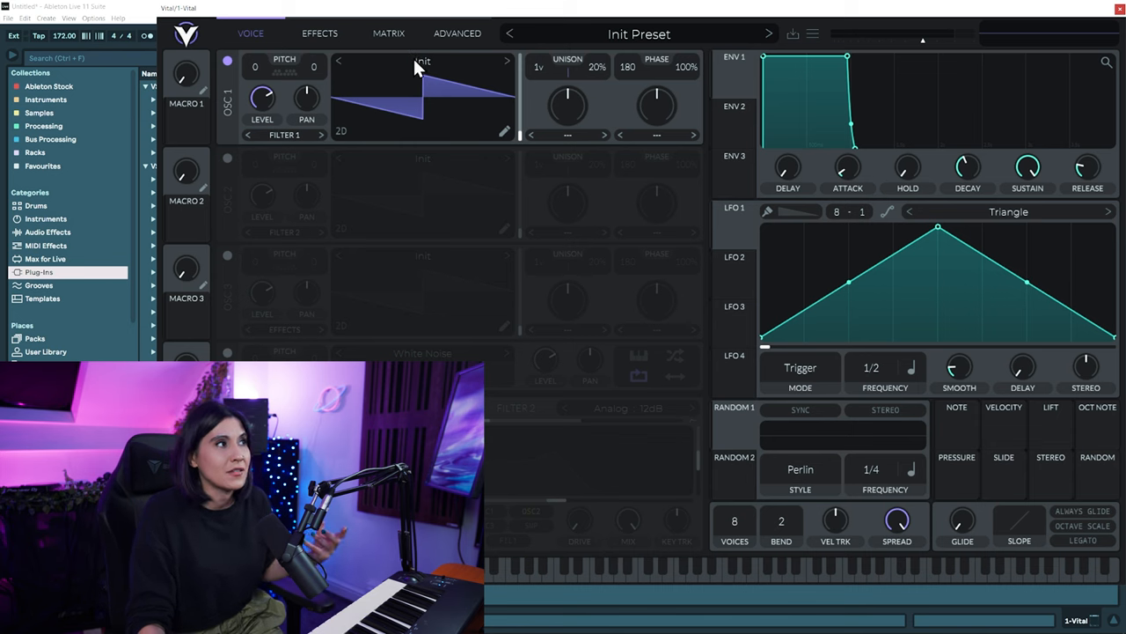
Browse the Factory folder from OSC 1's wavetable browser to load Basic Shapes
{"action": "left_click", "coordinate": [422, 59]}
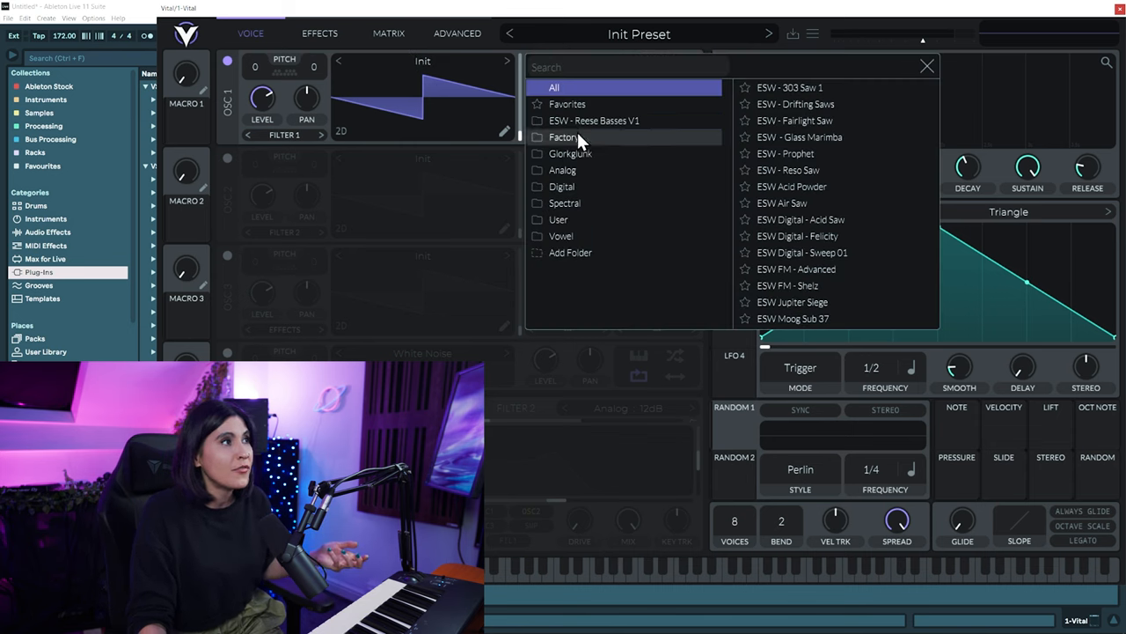
{"action": "left_click", "coordinate": [564, 138]}
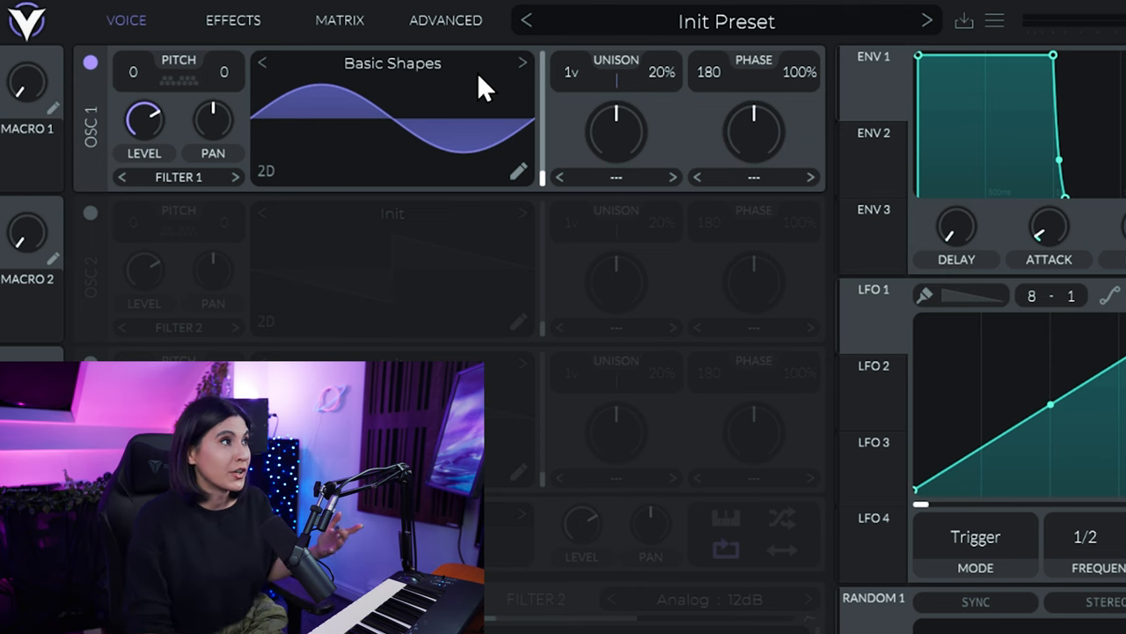
Morph OSC 1 to the square frame and raise Unison Detune Power to about 2.85
{"action": "left_click_drag", "start_coordinate": [542, 71], "coordinate": [542, 159]}
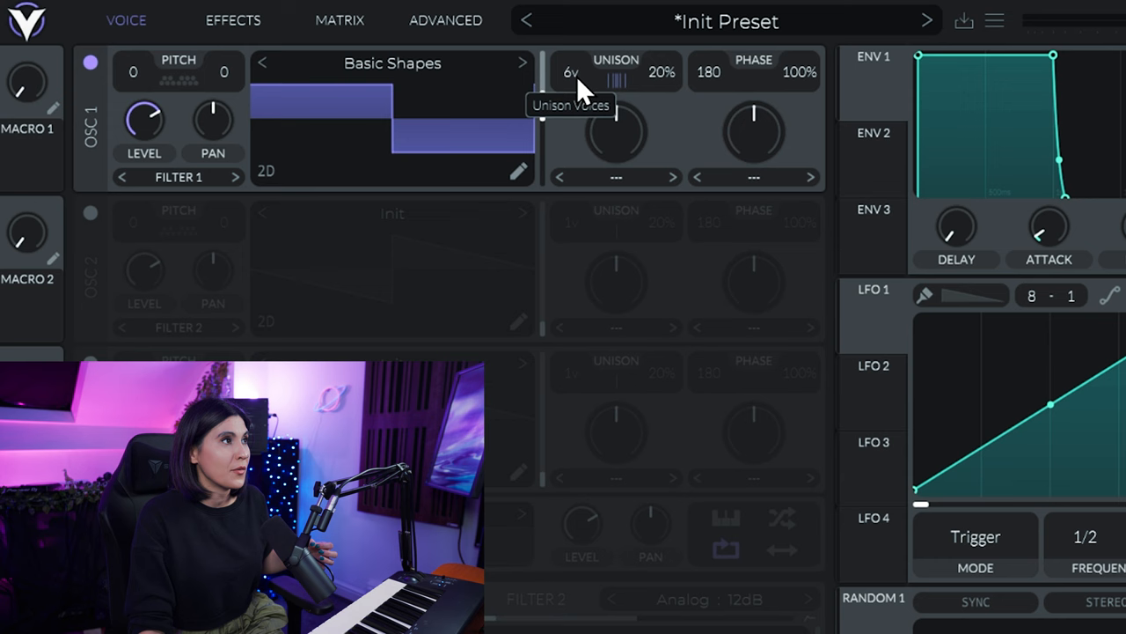
{"action": "mouse_move", "coordinate": [594, 49]}
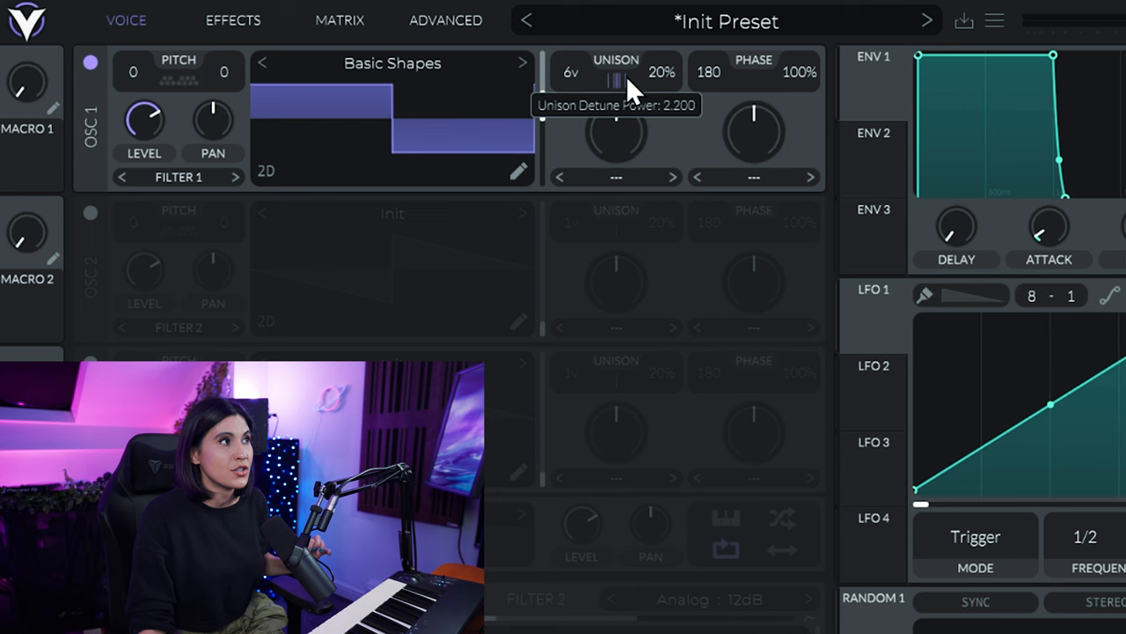
{"action": "left_click_drag", "start_coordinate": [616, 79], "coordinate": [616, 74]}
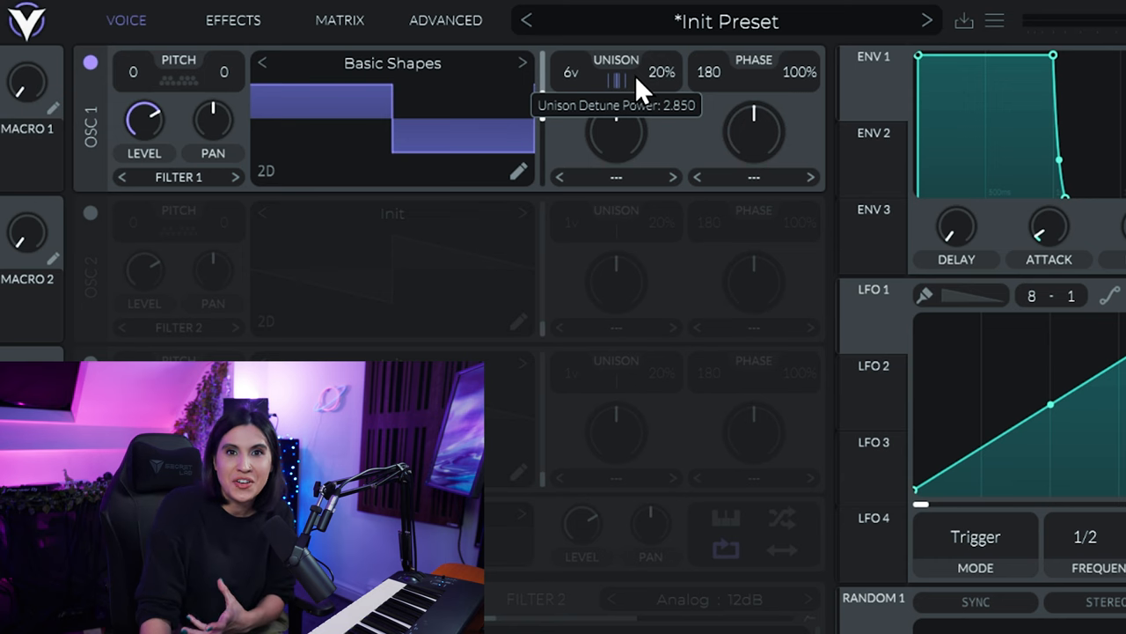
{"action": "left_click_drag", "start_coordinate": [615, 85], "coordinate": [616, 97]}
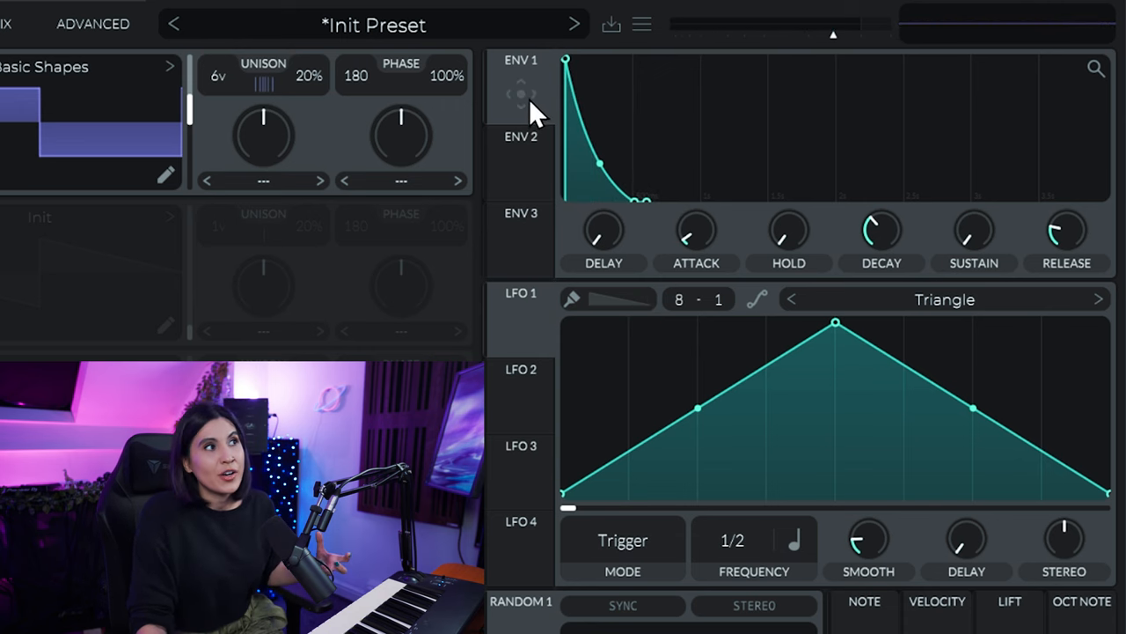
{"action": "mouse_move", "coordinate": [484, 84]}
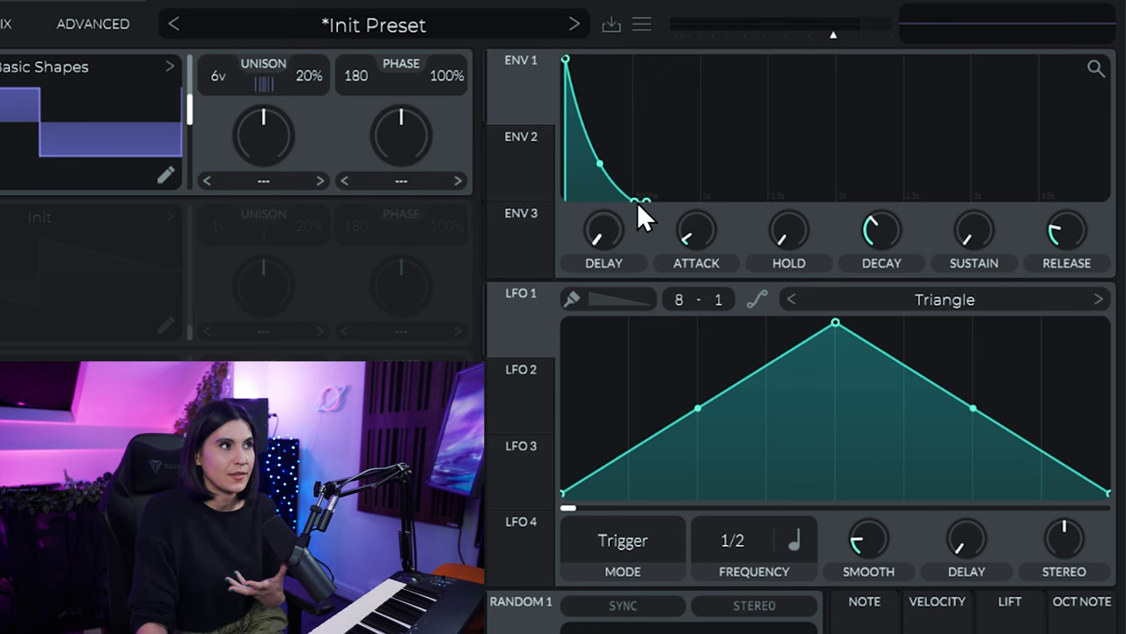
{"action": "mouse_move", "coordinate": [637, 243]}
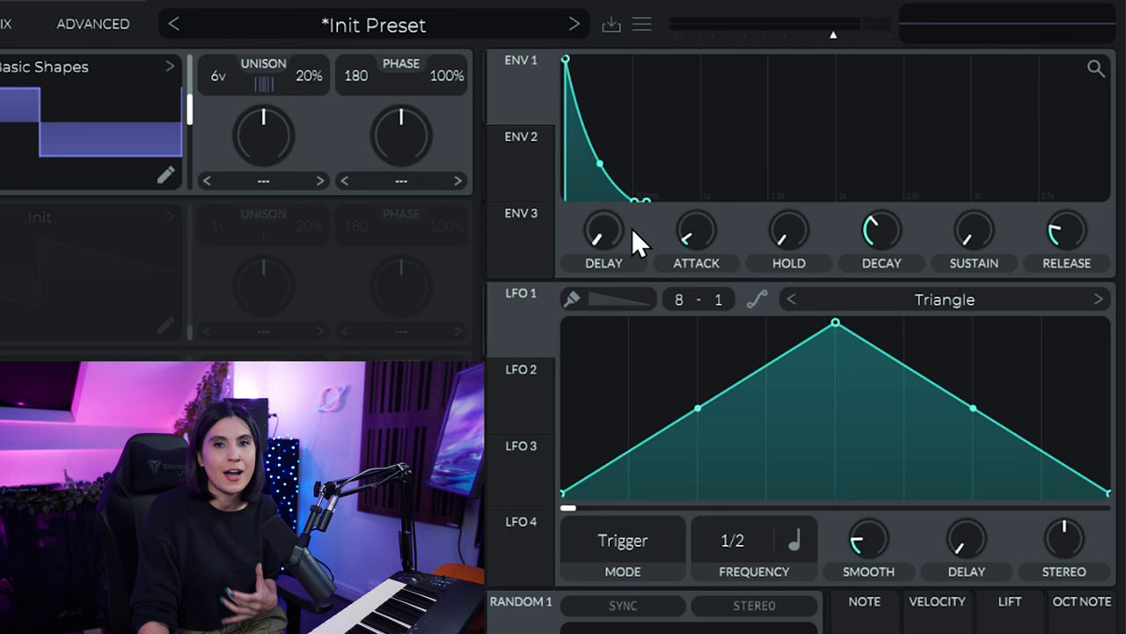
{"action": "mouse_move", "coordinate": [669, 180]}
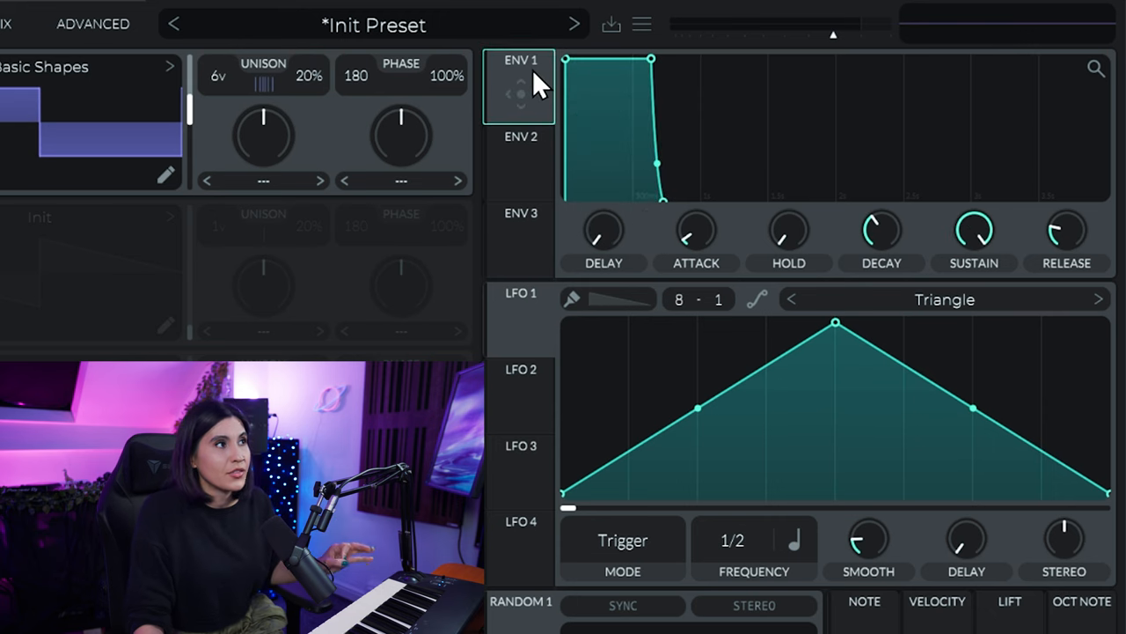
{"action": "mouse_move", "coordinate": [524, 220]}
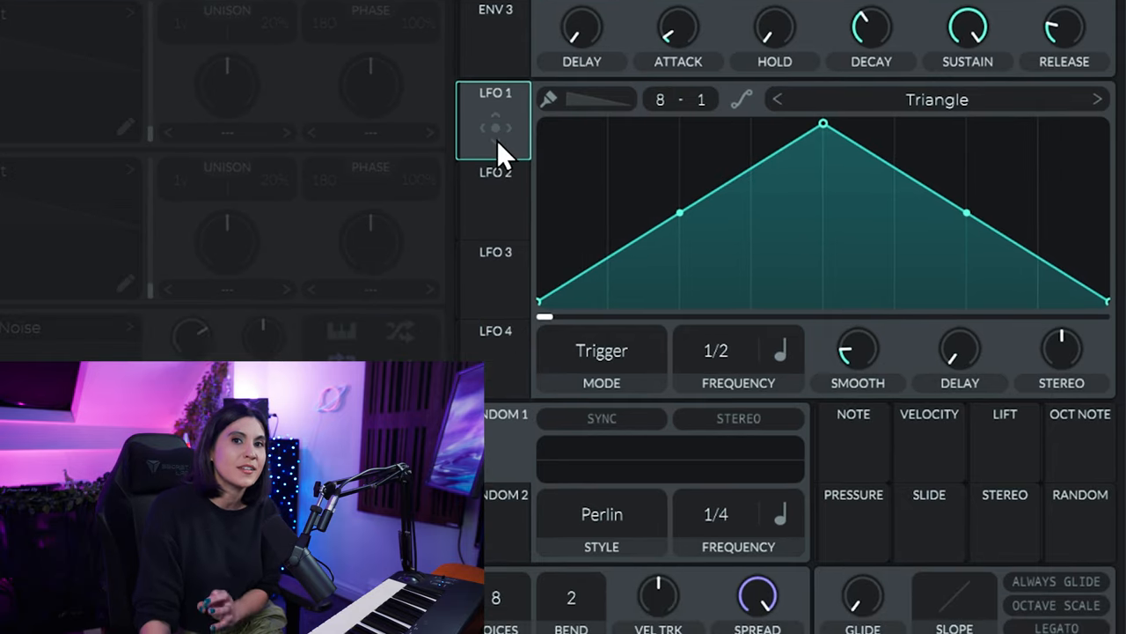
{"action": "mouse_move", "coordinate": [634, 364]}
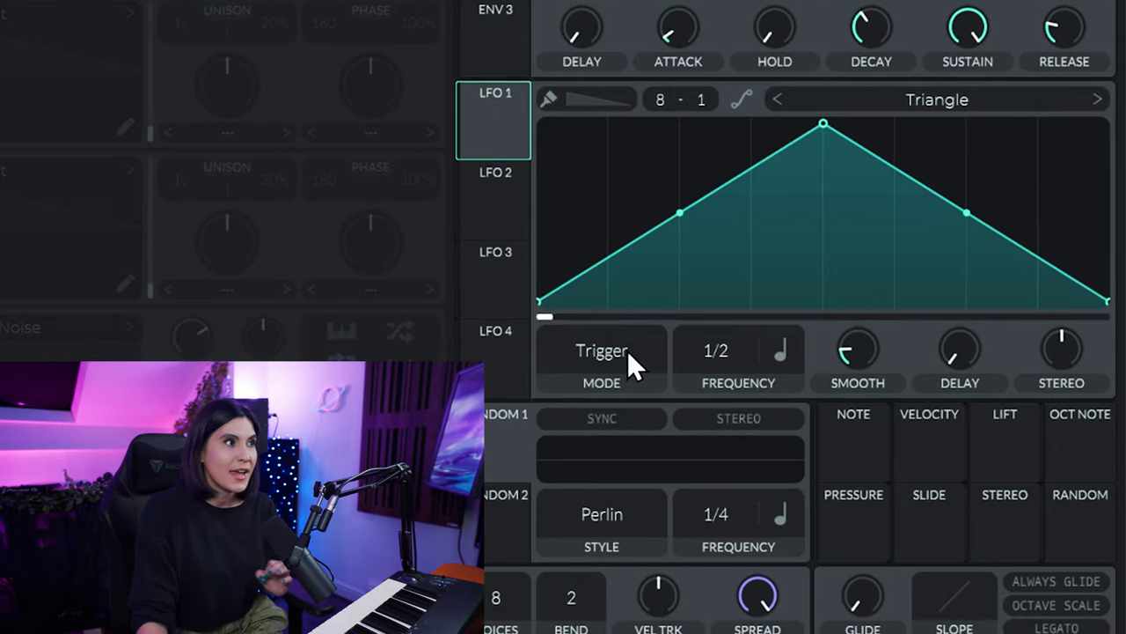
Set LFO 1 to Envelope mode and reshape it into a fast-attack exponential decay
{"action": "left_click", "coordinate": [601, 350]}
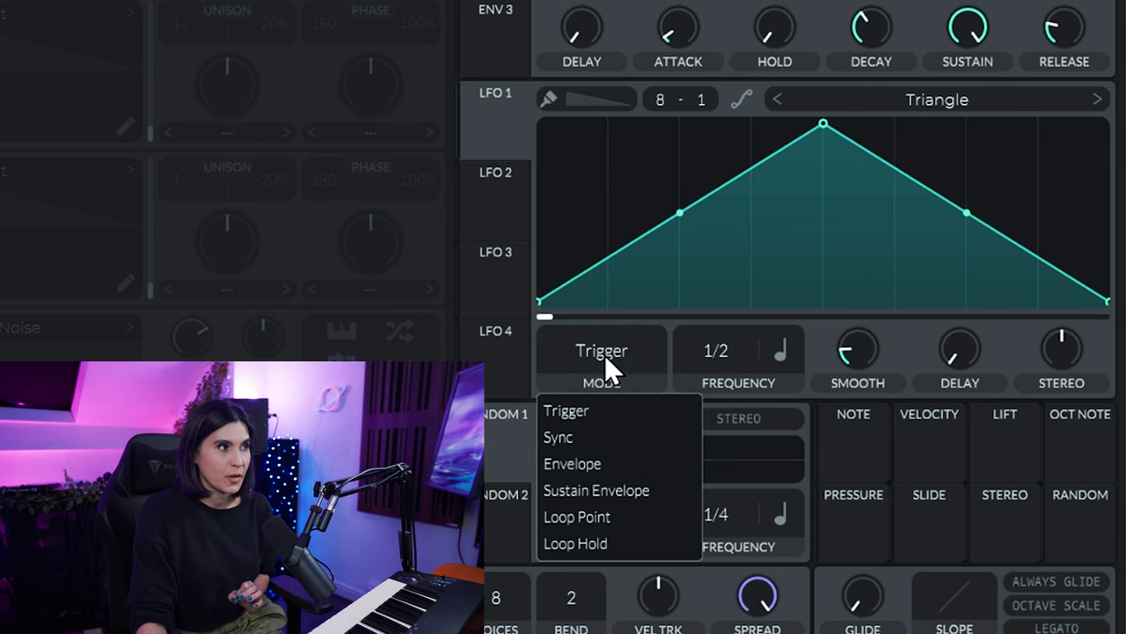
{"action": "left_click", "coordinate": [571, 465]}
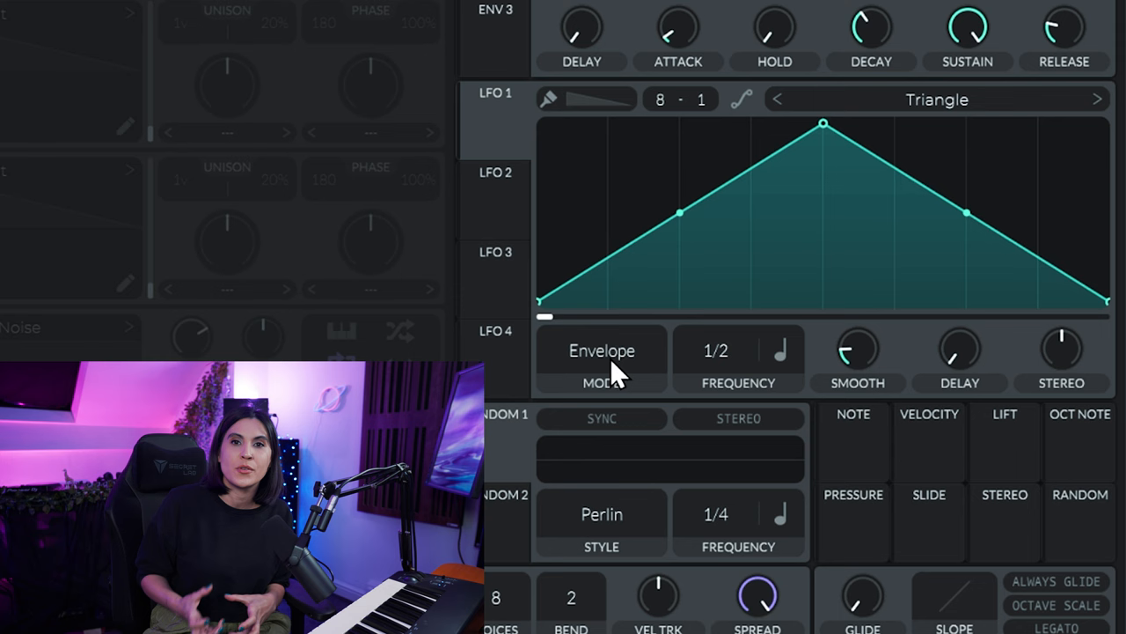
{"action": "left_click_drag", "start_coordinate": [823, 124], "coordinate": [679, 124]}
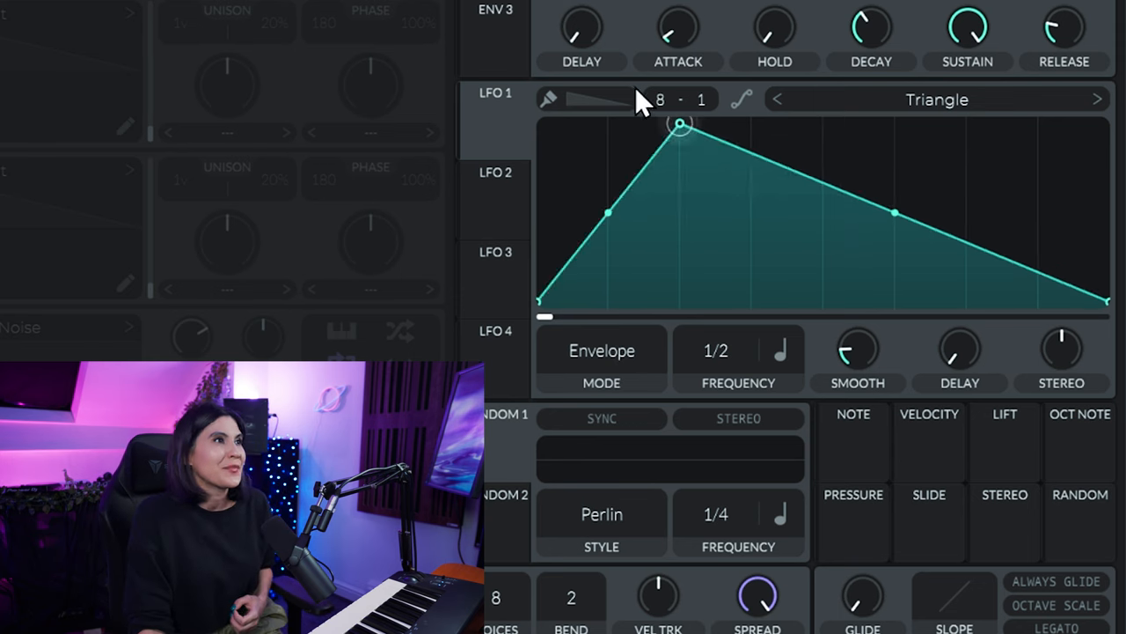
{"action": "left_click_drag", "start_coordinate": [678, 127], "coordinate": [824, 295]}
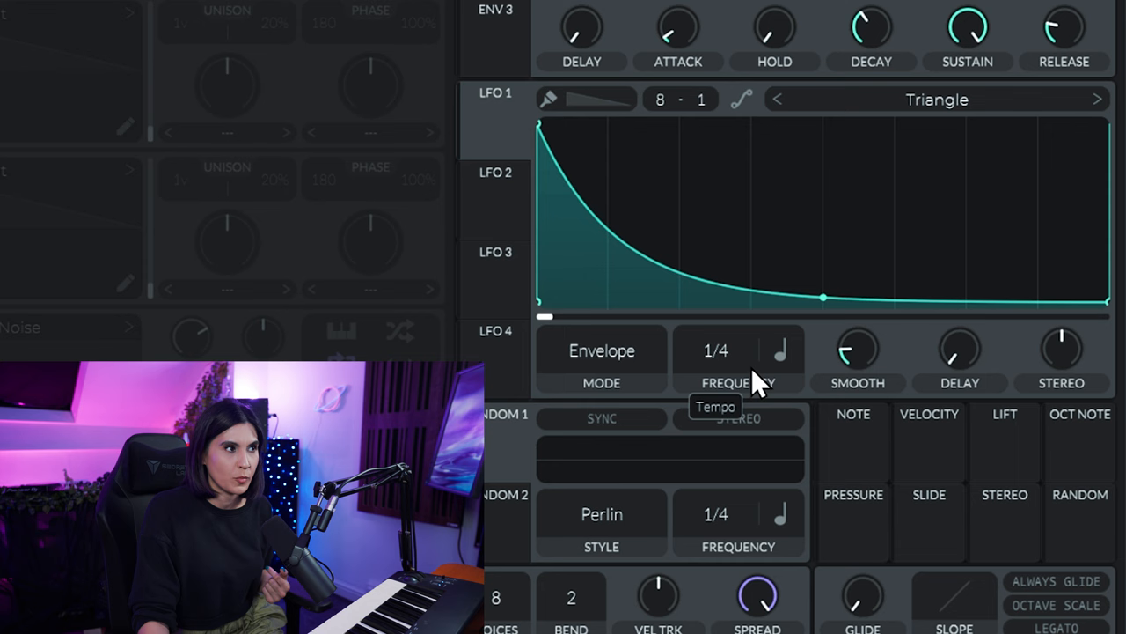
{"action": "mouse_move", "coordinate": [764, 377]}
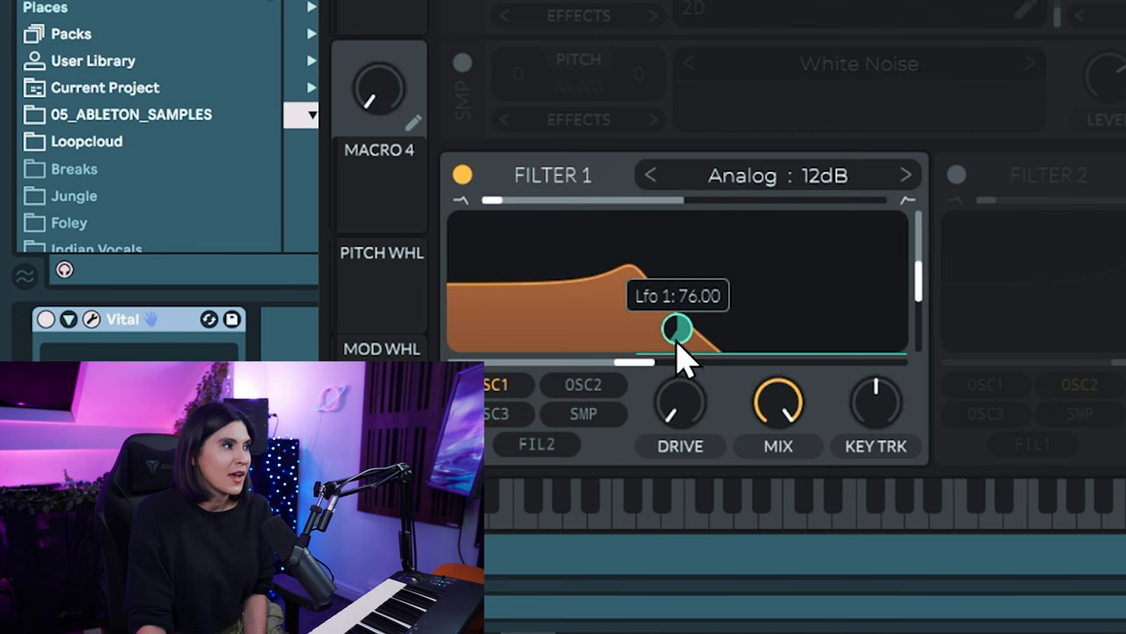
Set LFO 1's modulation amount on the Filter 1 cutoff to 76
{"action": "left_click_drag", "start_coordinate": [677, 331], "coordinate": [677, 331]}
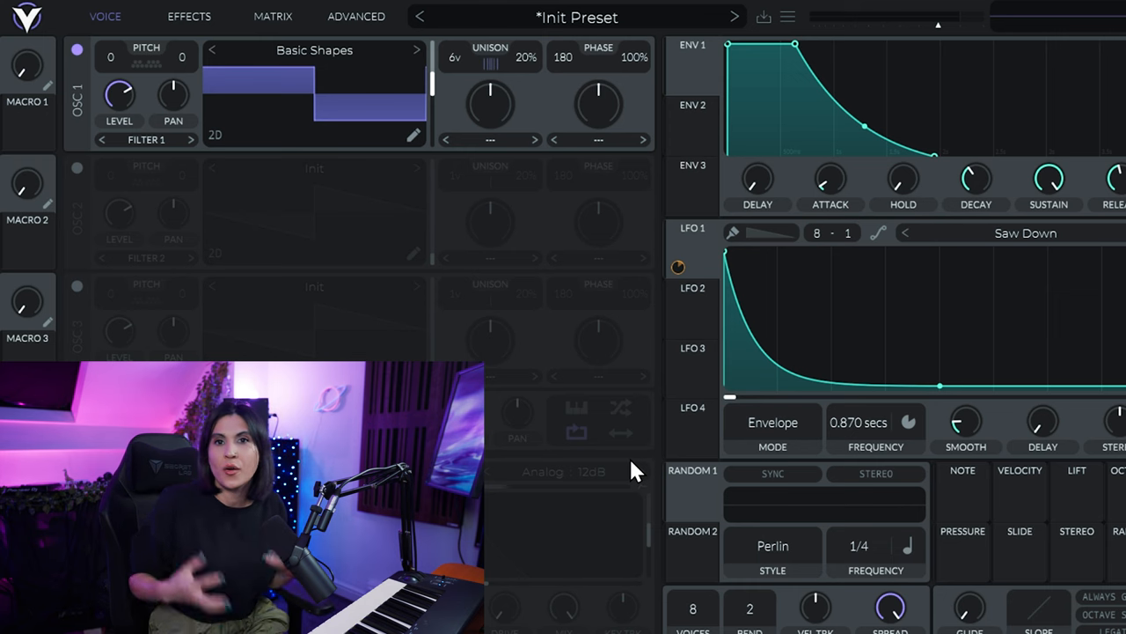
Enable the Delay effect and lower its Mix to about 12.8%
{"action": "left_click", "coordinate": [190, 16]}
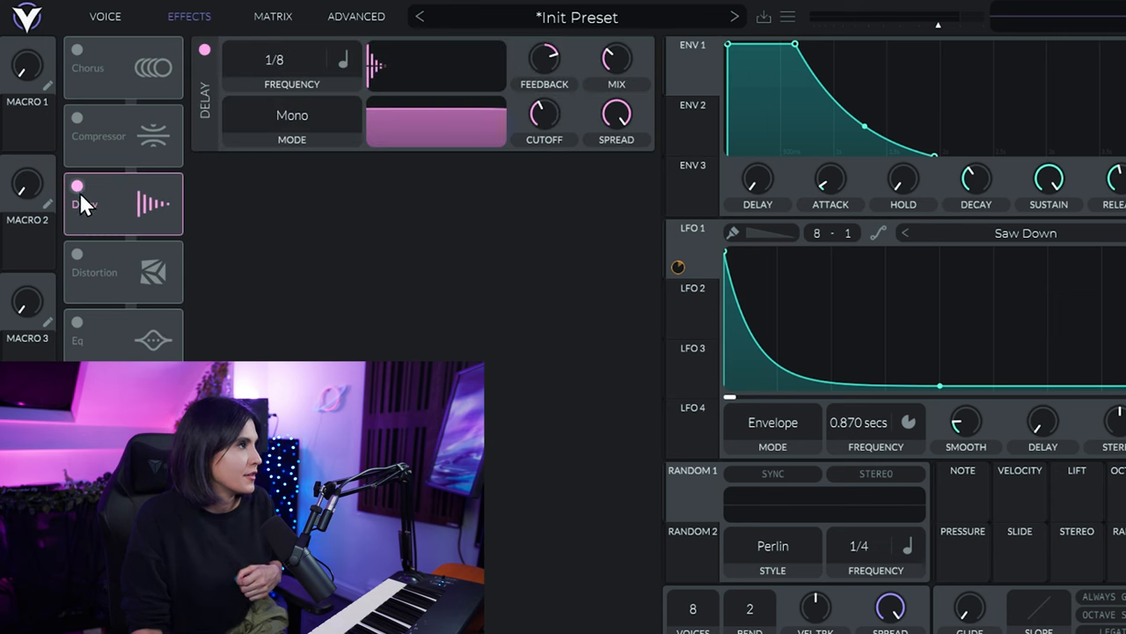
{"action": "left_click", "coordinate": [77, 186]}
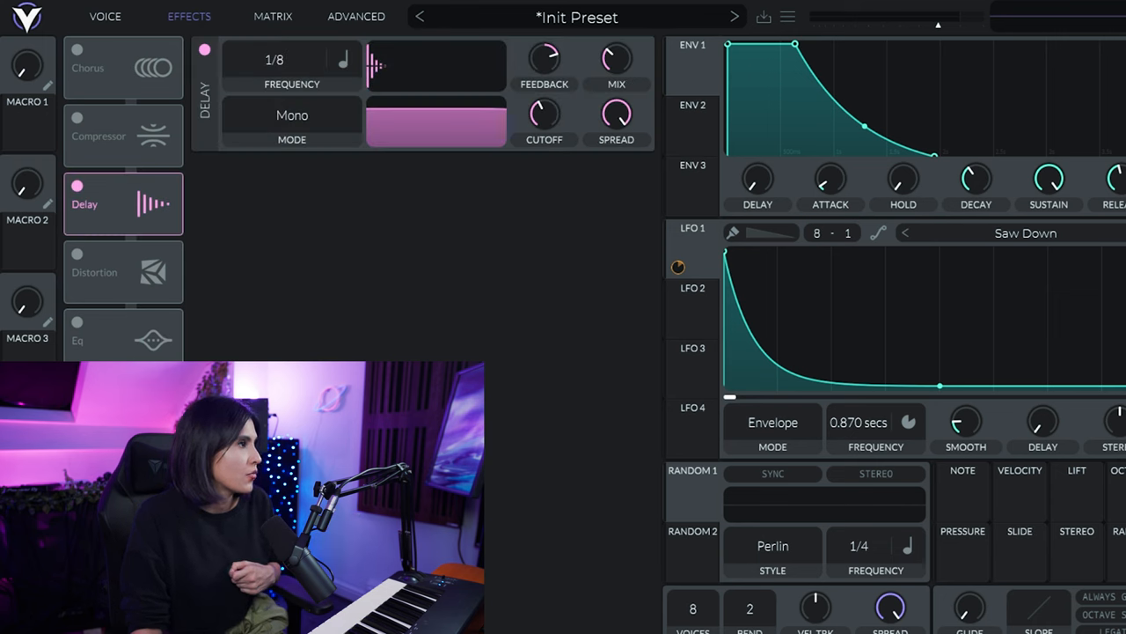
{"action": "left_click", "coordinate": [123, 204]}
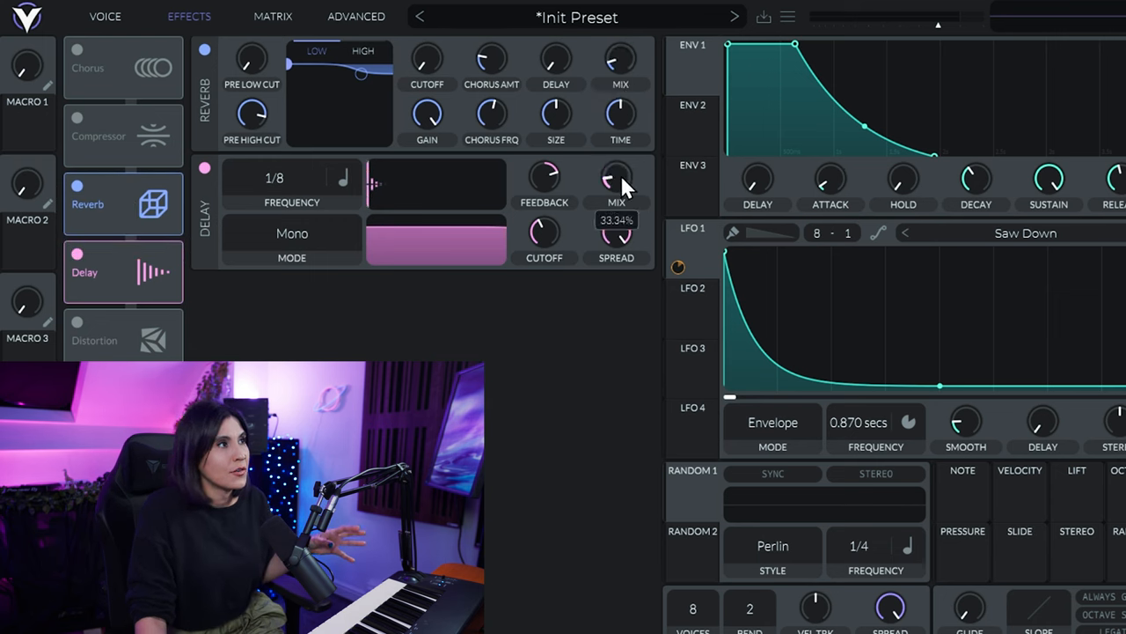
{"action": "left_click_drag", "start_coordinate": [616, 180], "coordinate": [616, 197]}
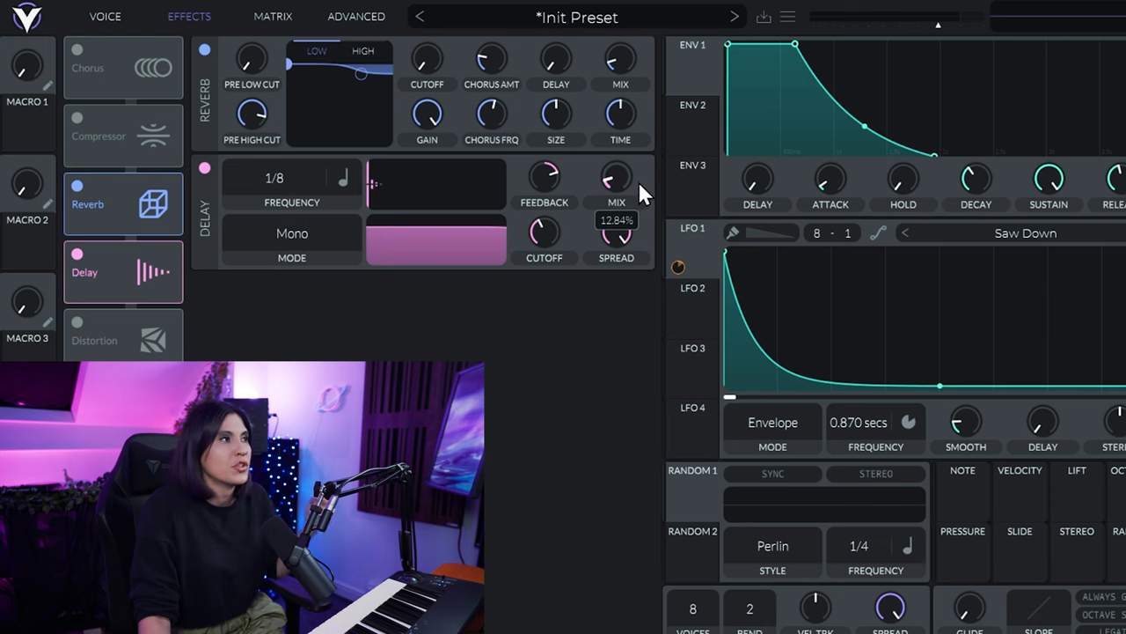
Switch the delay Mode from mono to Stereo
{"action": "left_click", "coordinate": [292, 233]}
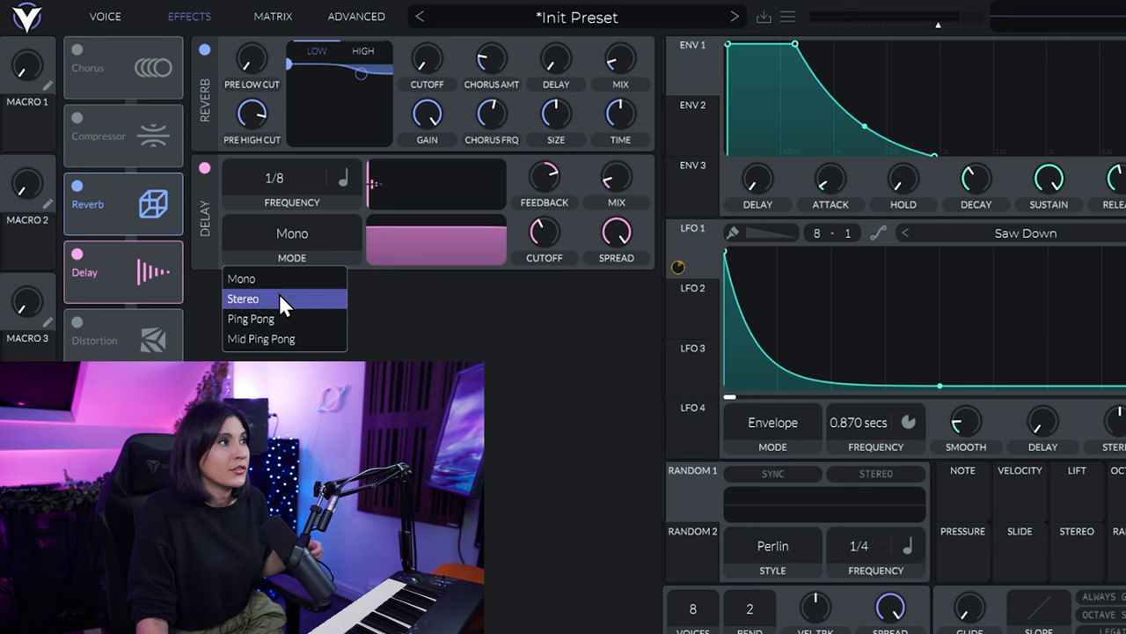
{"action": "left_click", "coordinate": [243, 300]}
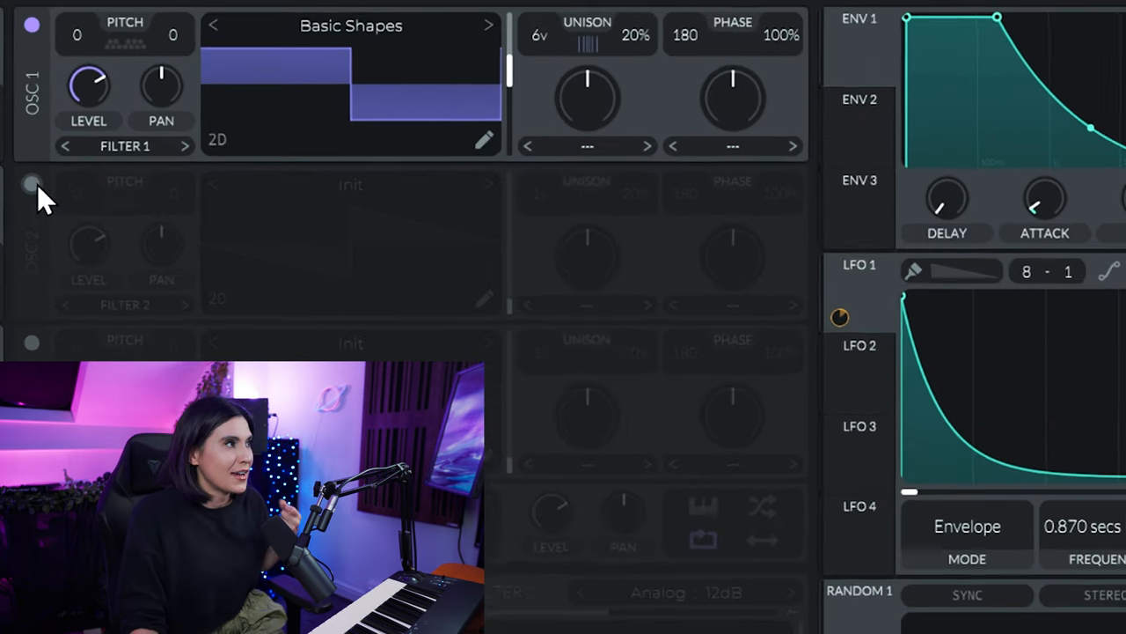
Turn on OSC 2 and load Acid Rock ft Maynix from the Glorkglunk folder
{"action": "left_click", "coordinate": [32, 185]}
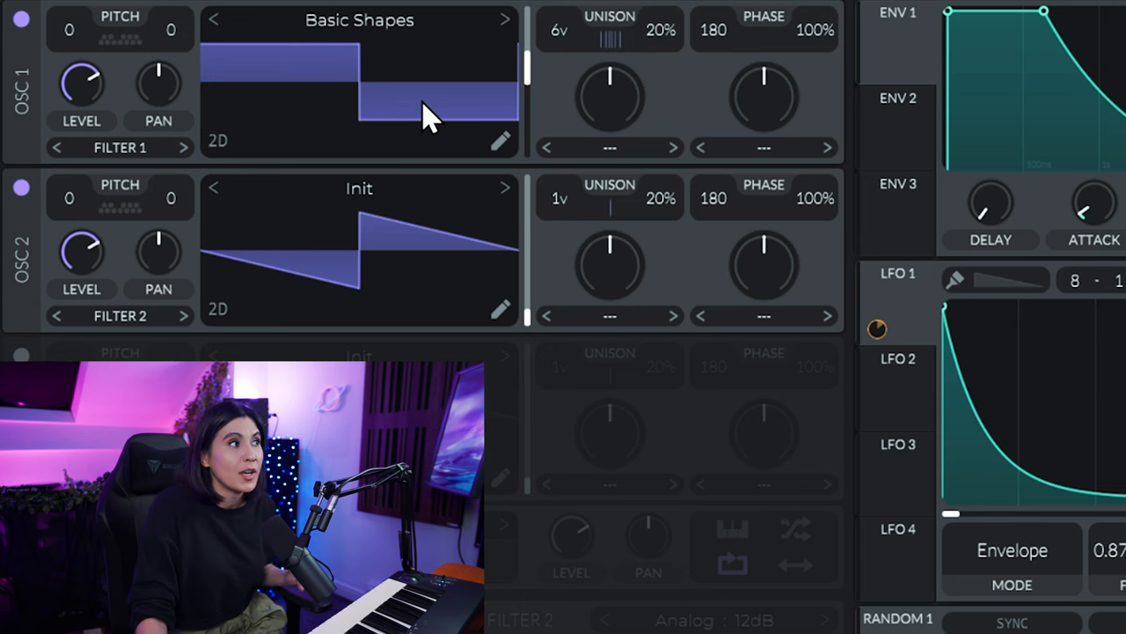
{"action": "mouse_move", "coordinate": [422, 256]}
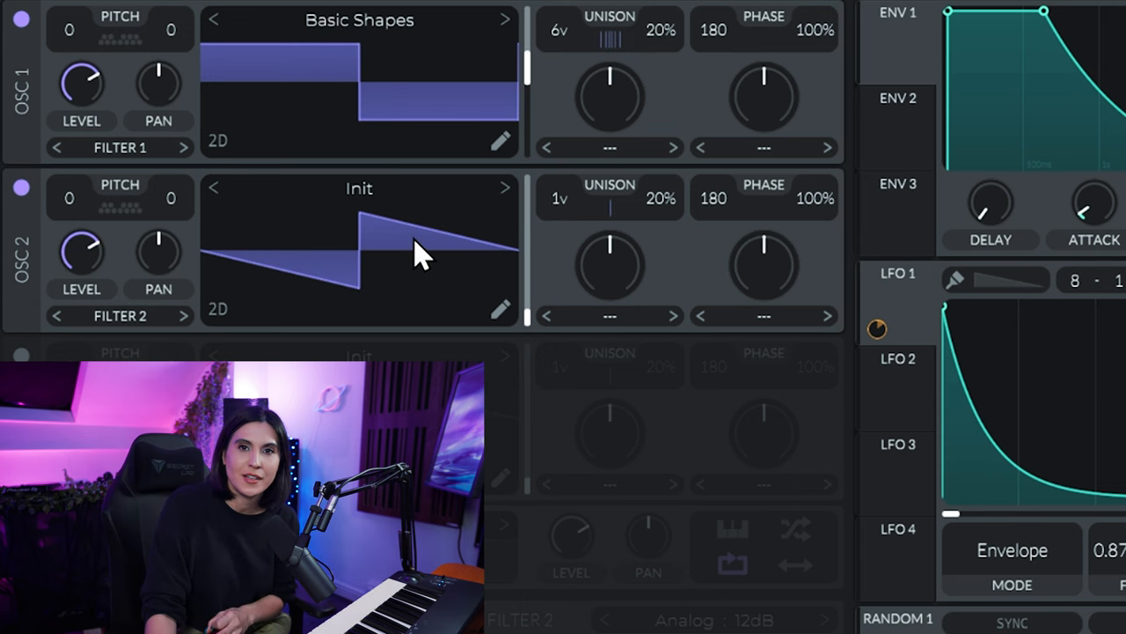
{"action": "mouse_move", "coordinate": [431, 220]}
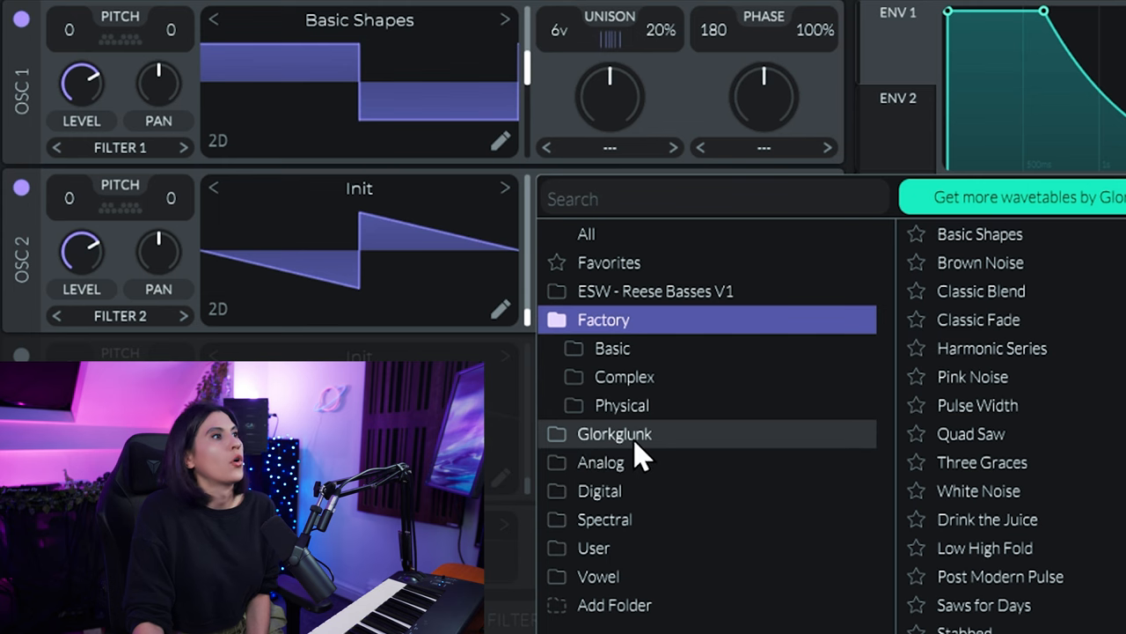
{"action": "left_click", "coordinate": [613, 433]}
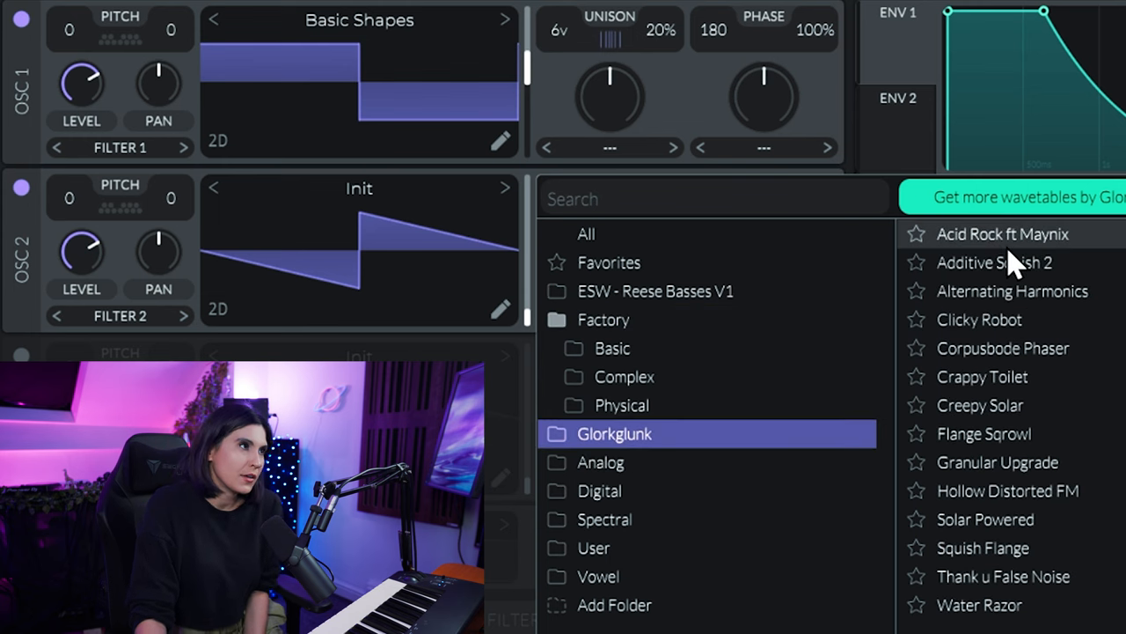
{"action": "left_click", "coordinate": [999, 235]}
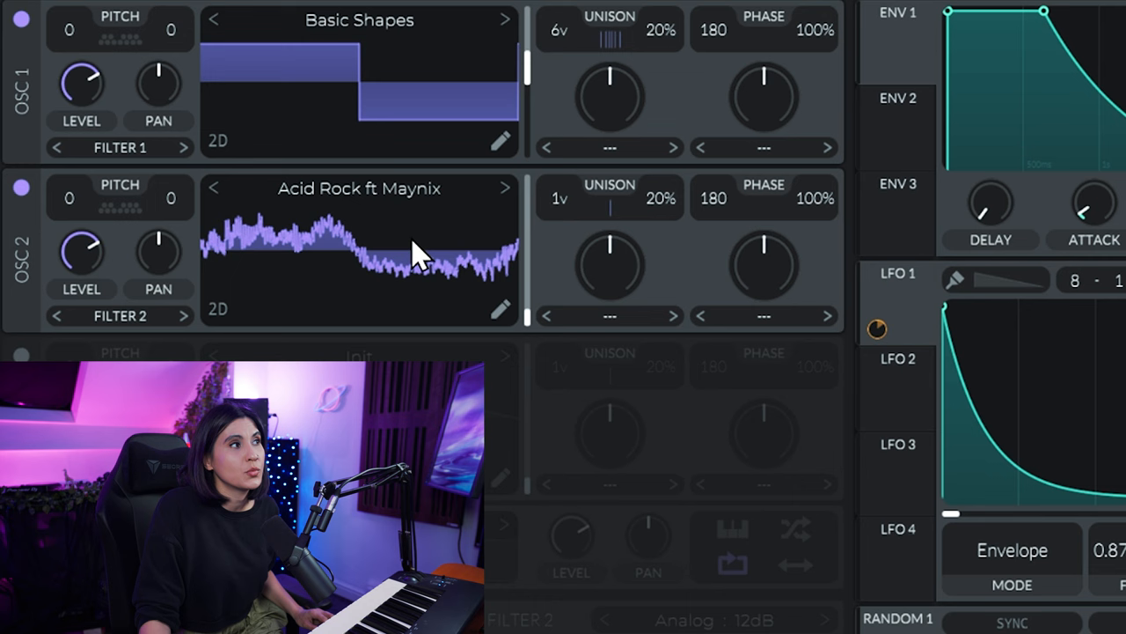
{"action": "mouse_move", "coordinate": [109, 190]}
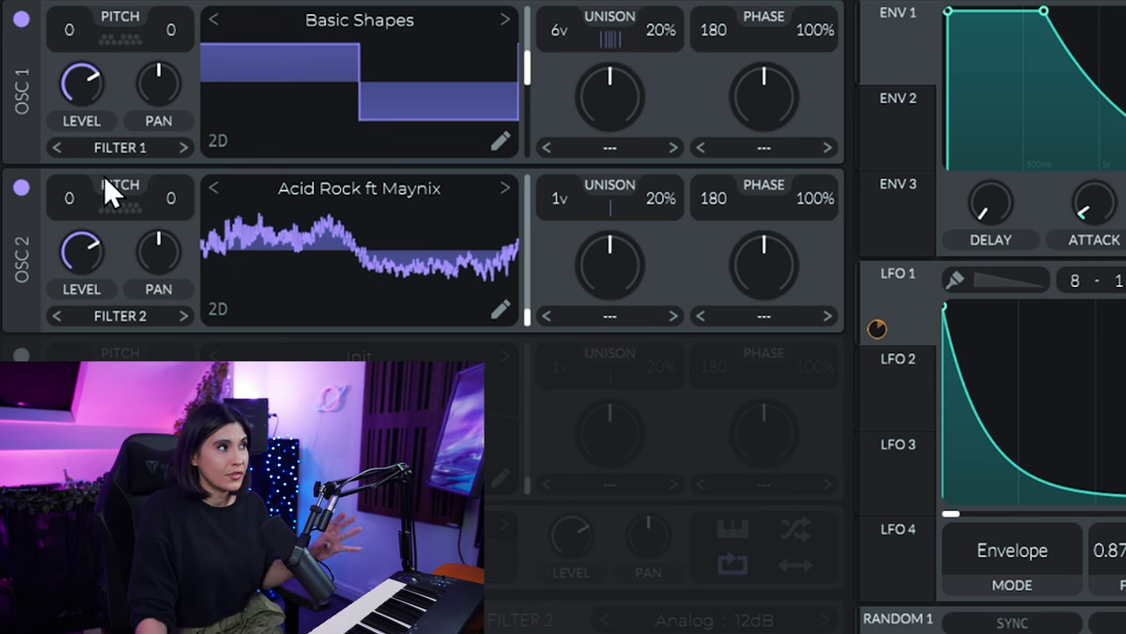
{"action": "mouse_move", "coordinate": [333, 255]}
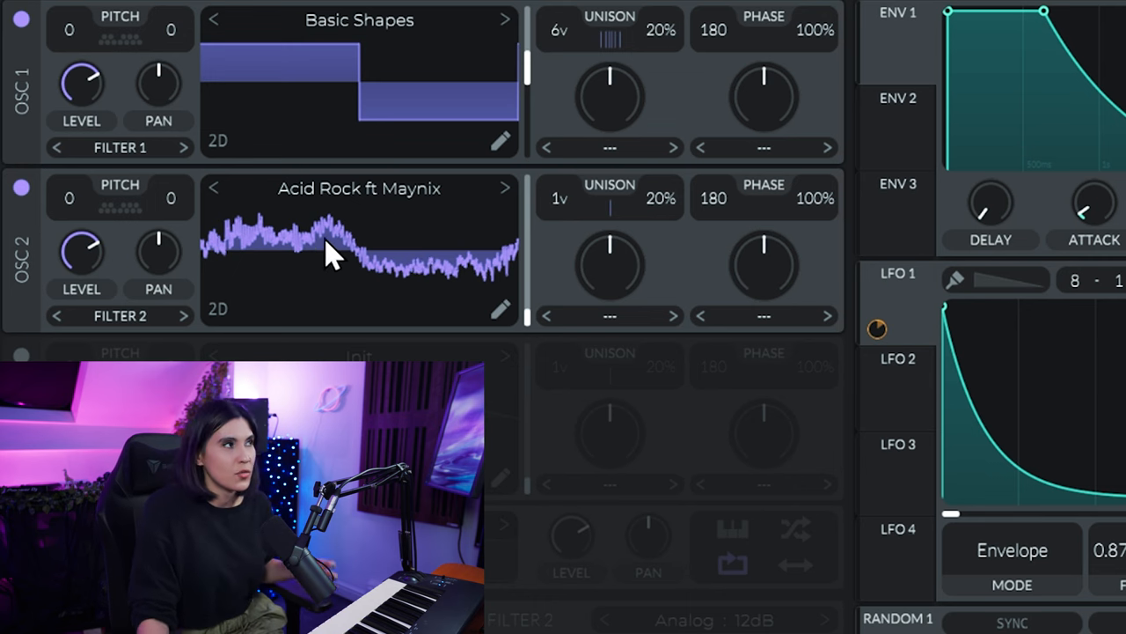
{"action": "mouse_move", "coordinate": [370, 250]}
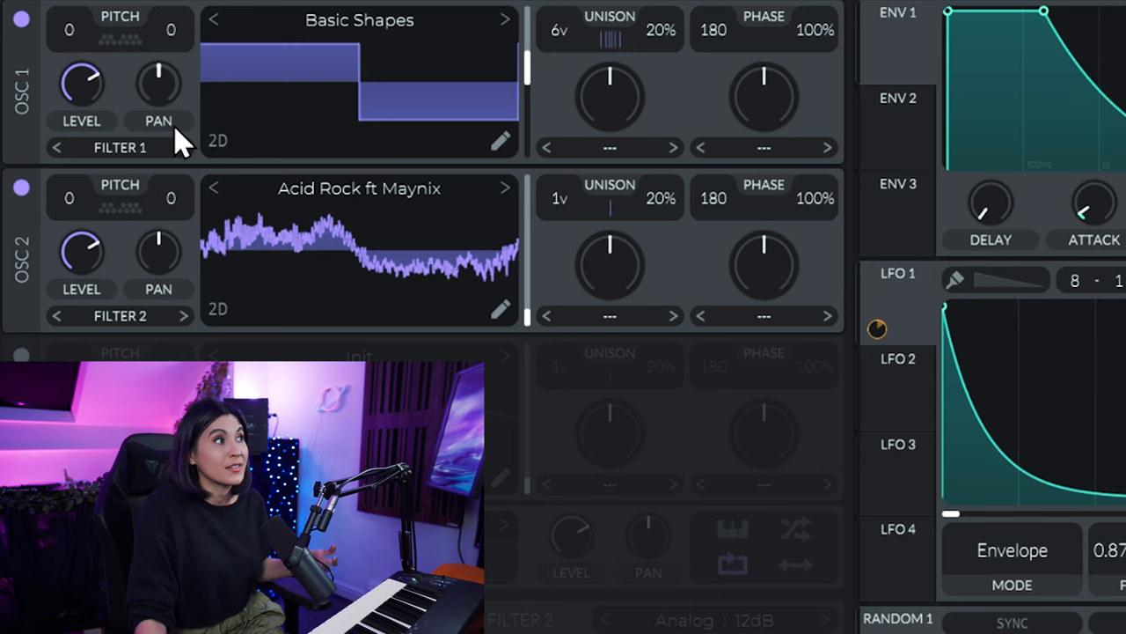
{"action": "mouse_move", "coordinate": [80, 215]}
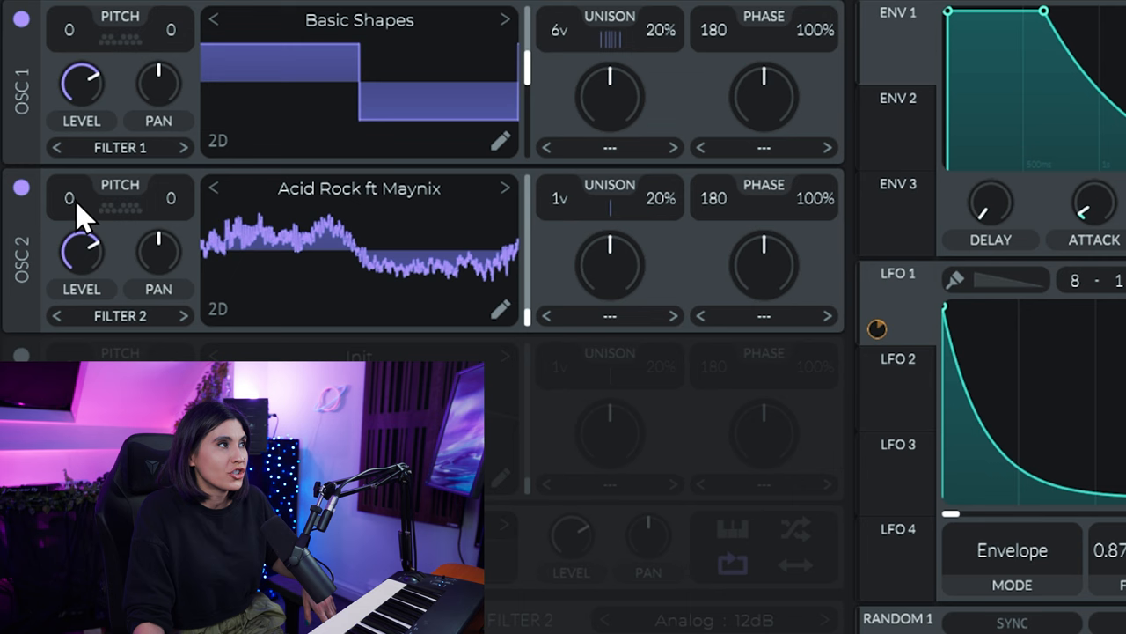
Raise OSC 2's Transpose to 12 semitones, one octave up
{"action": "left_click_drag", "start_coordinate": [68, 197], "coordinate": [69, 176]}
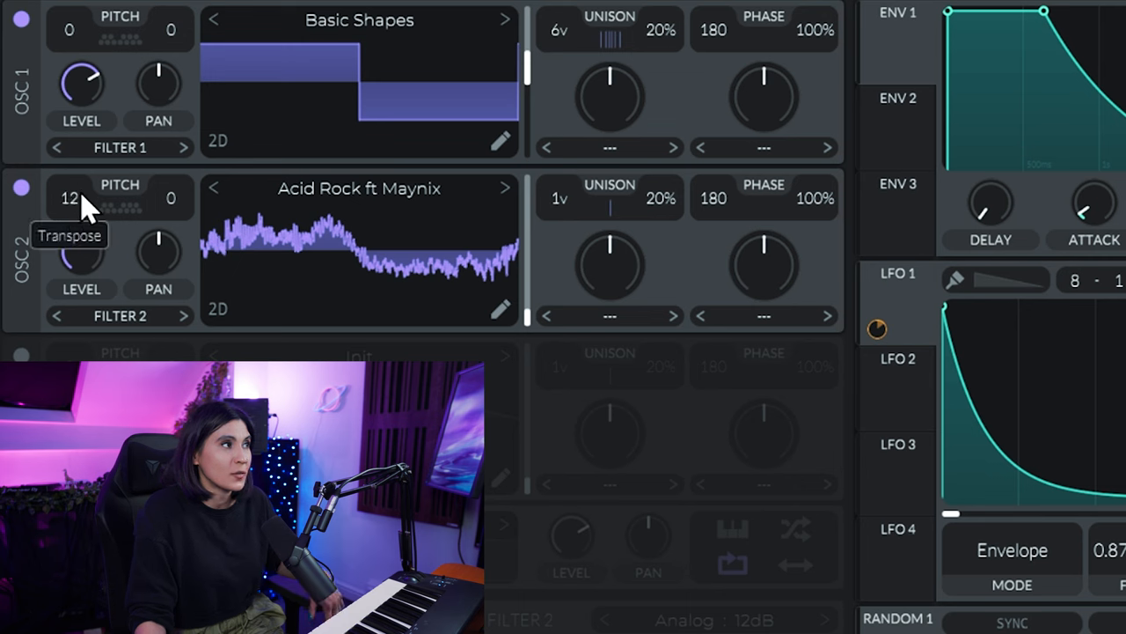
{"action": "mouse_move", "coordinate": [419, 299]}
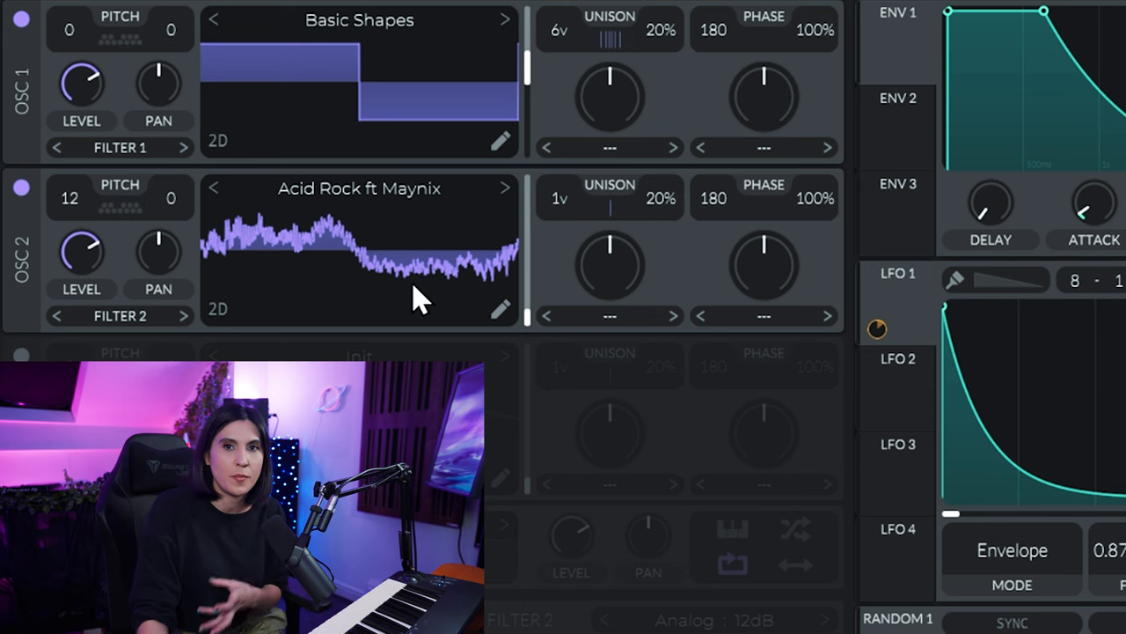
{"action": "mouse_move", "coordinate": [440, 295]}
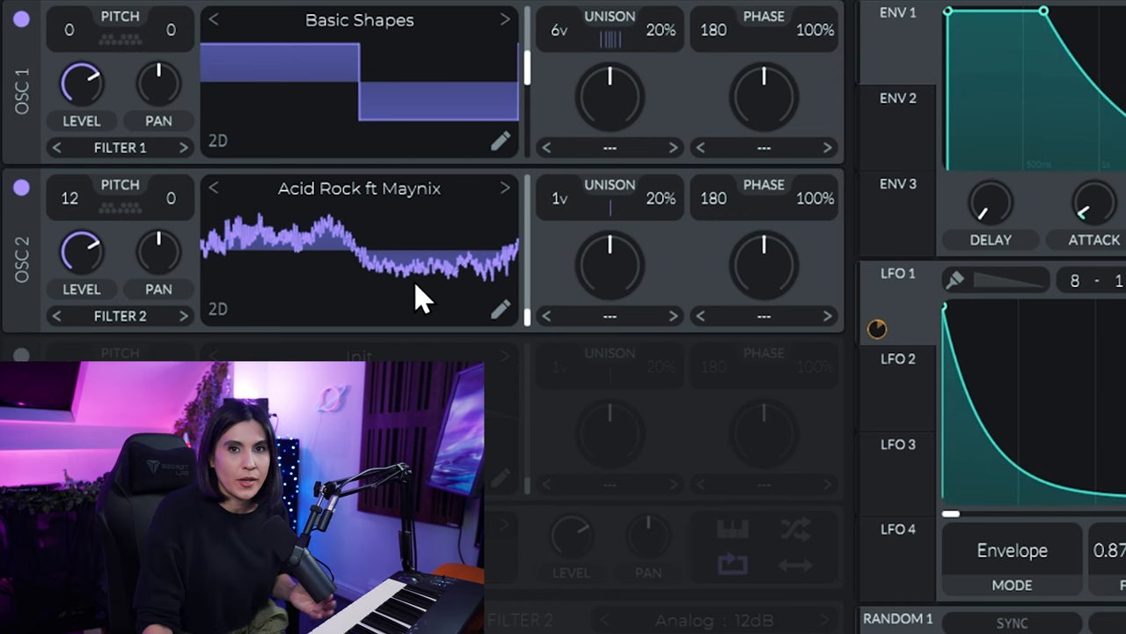
{"action": "mouse_move", "coordinate": [566, 220]}
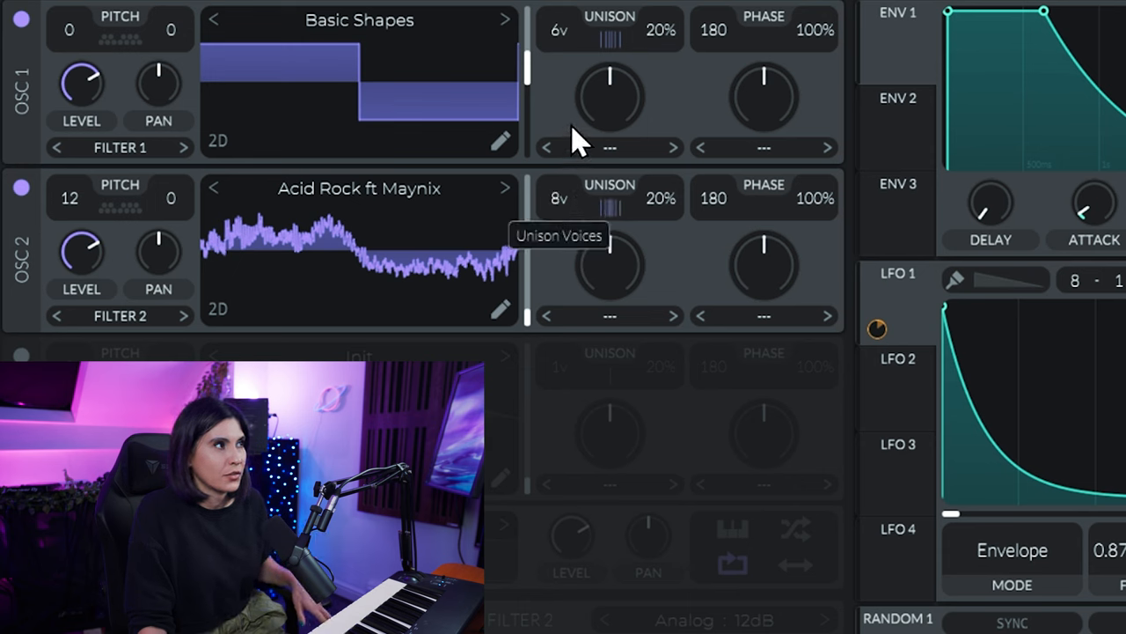
{"action": "mouse_move", "coordinate": [630, 204]}
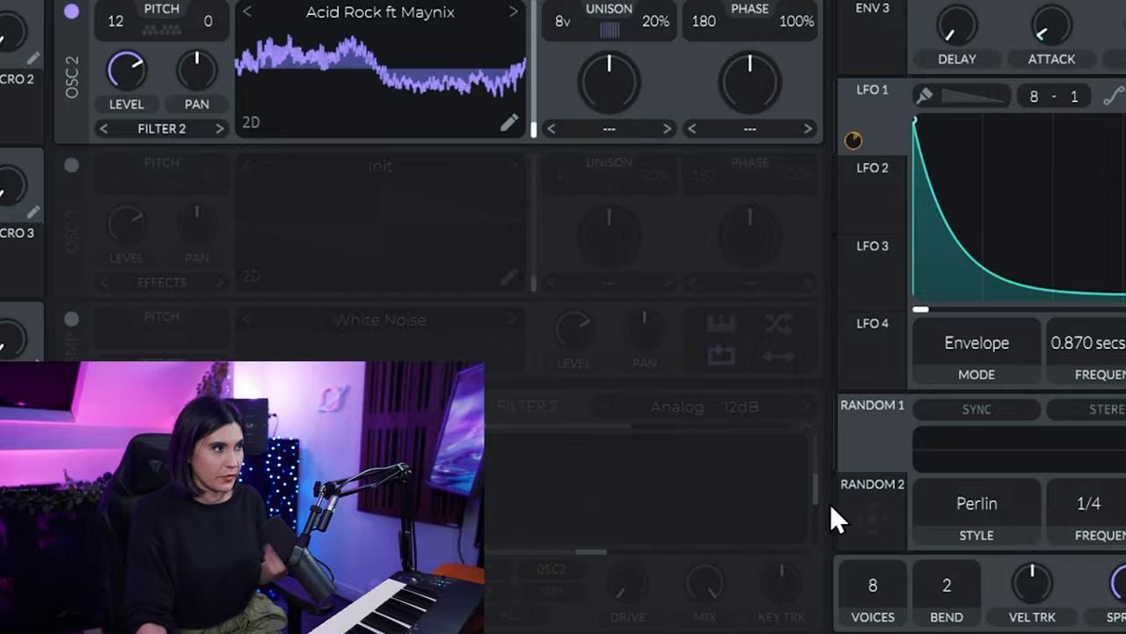
Route OSC 2's output through Filter 1 instead of Filter 2
{"action": "left_click", "coordinate": [162, 127]}
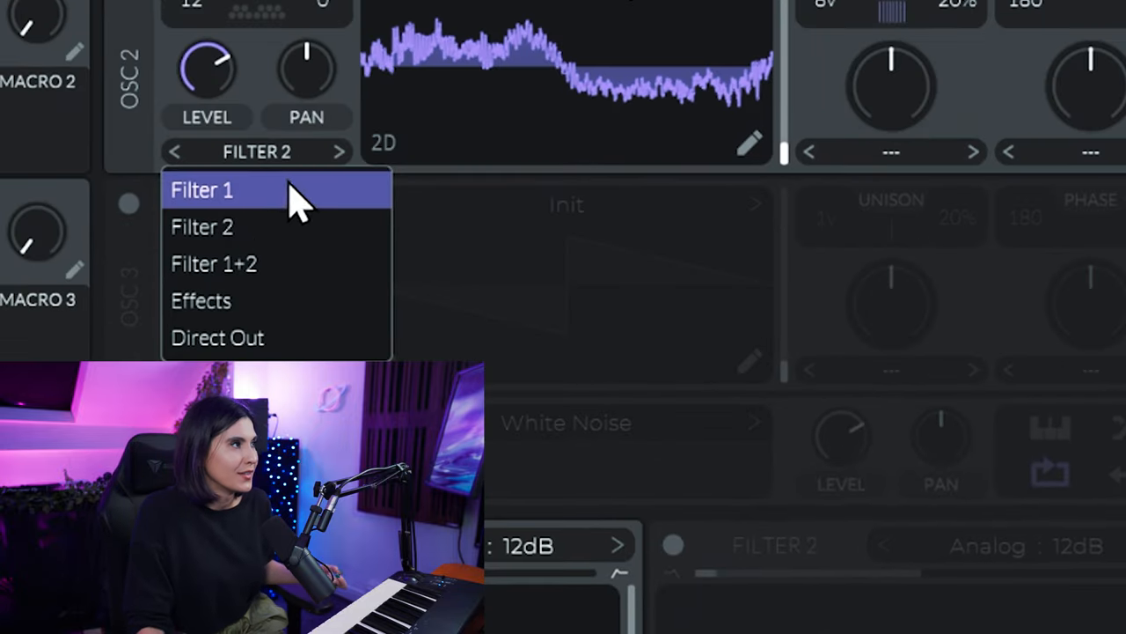
{"action": "left_click", "coordinate": [202, 190]}
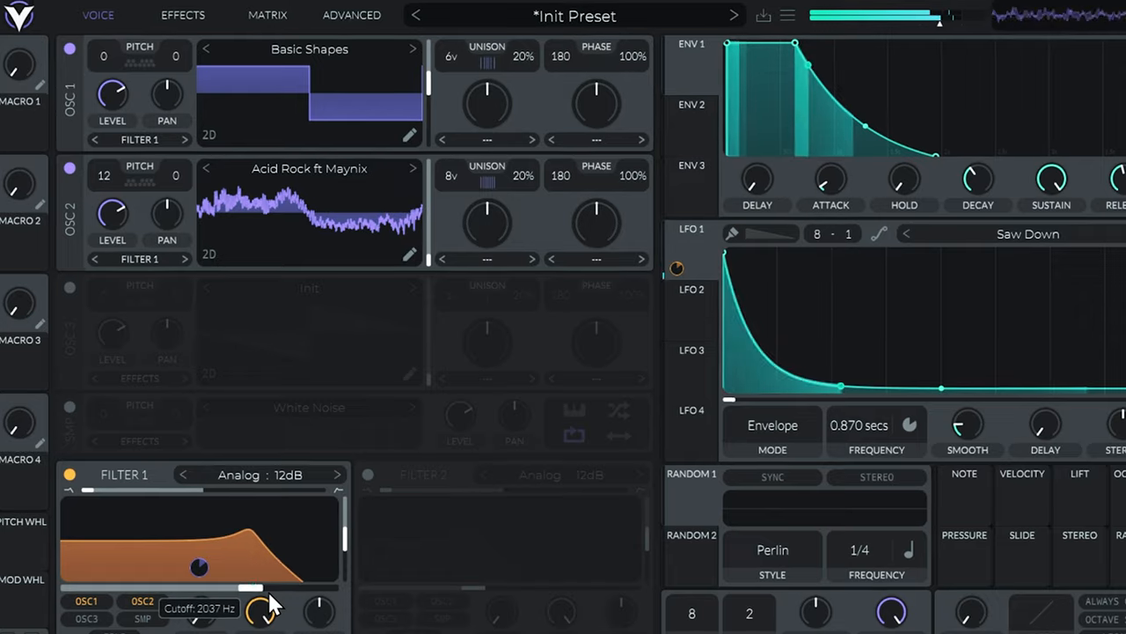